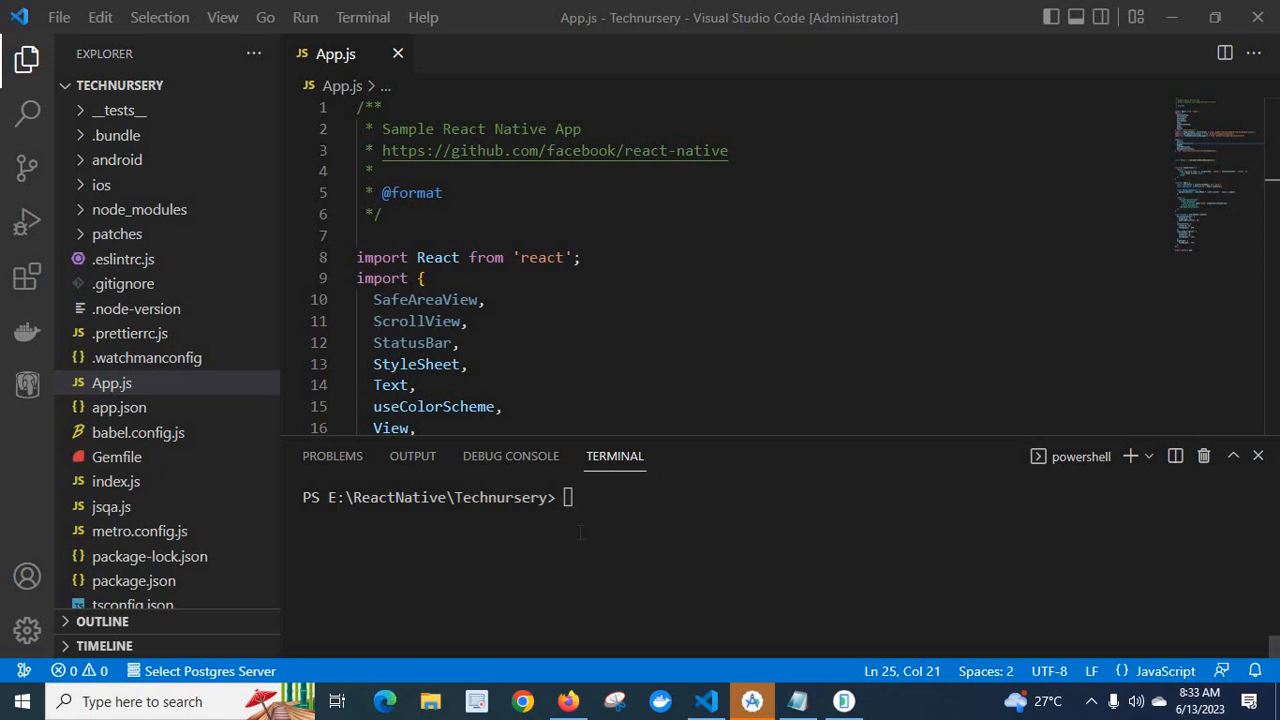
Clear the terminal, start Metro with npm start, and switch to Android Studio.
{"action": "type", "text": "clear"}
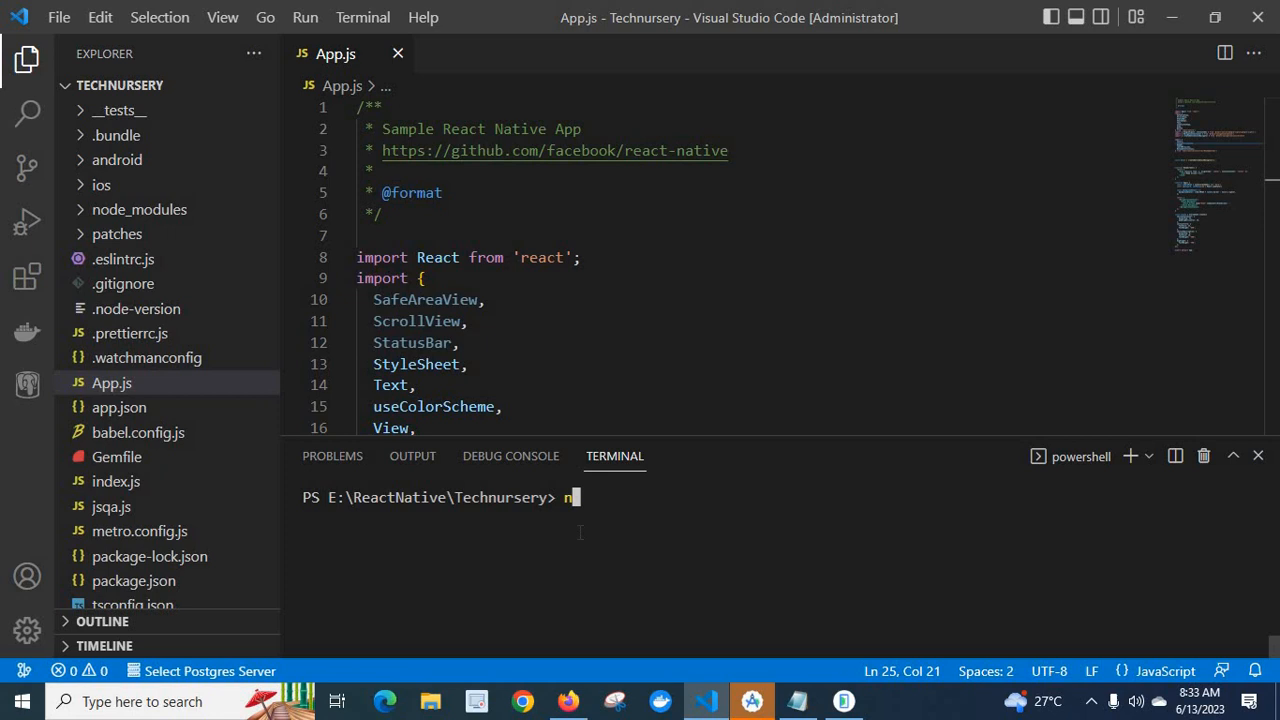
{"action": "type", "text": "pm start"}
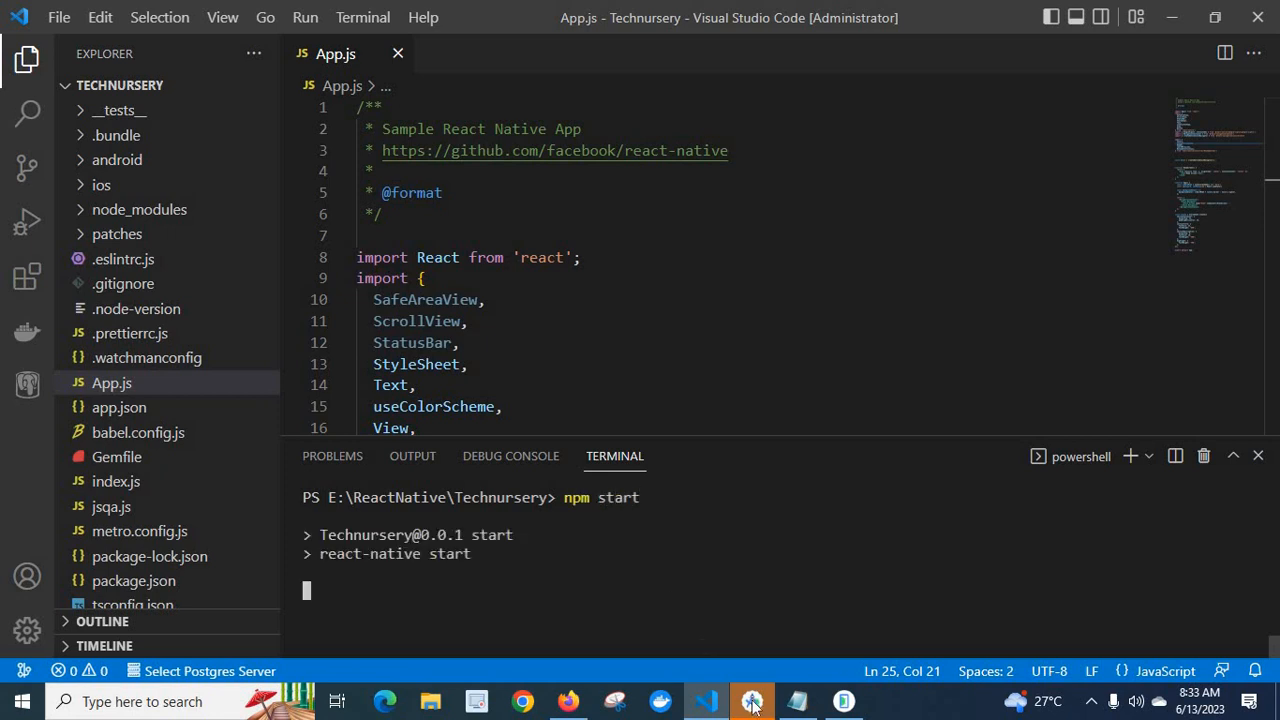
{"action": "left_click", "coordinate": [751, 701]}
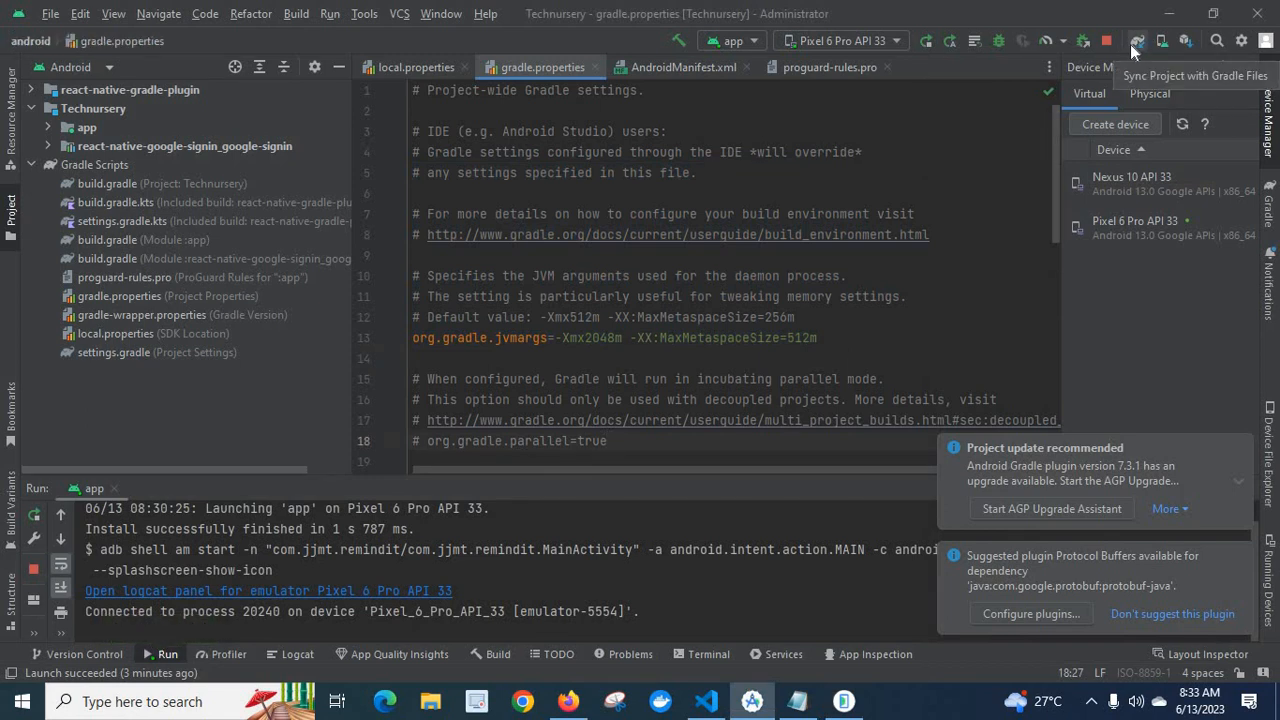
Sync Gradle files, check the sync results, and run the app on the Pixel 6 Pro emulator.
{"action": "left_click", "coordinate": [1135, 41]}
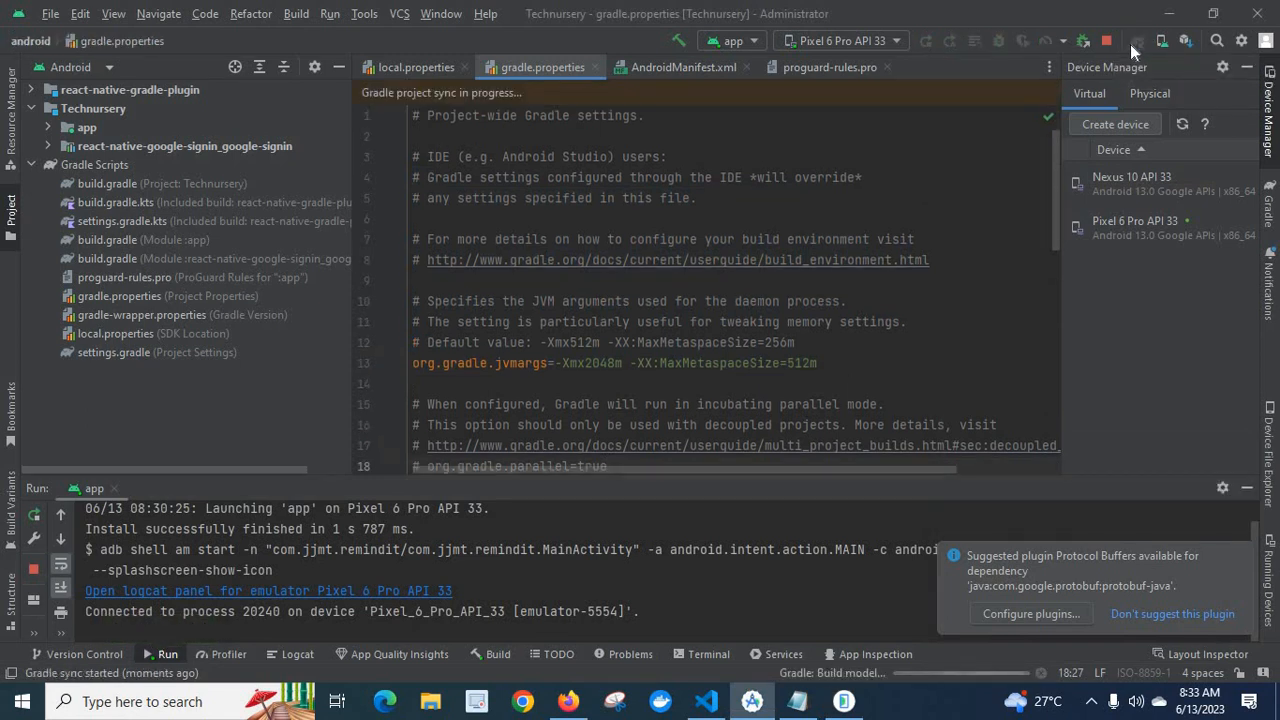
{"action": "mouse_move", "coordinate": [497, 654]}
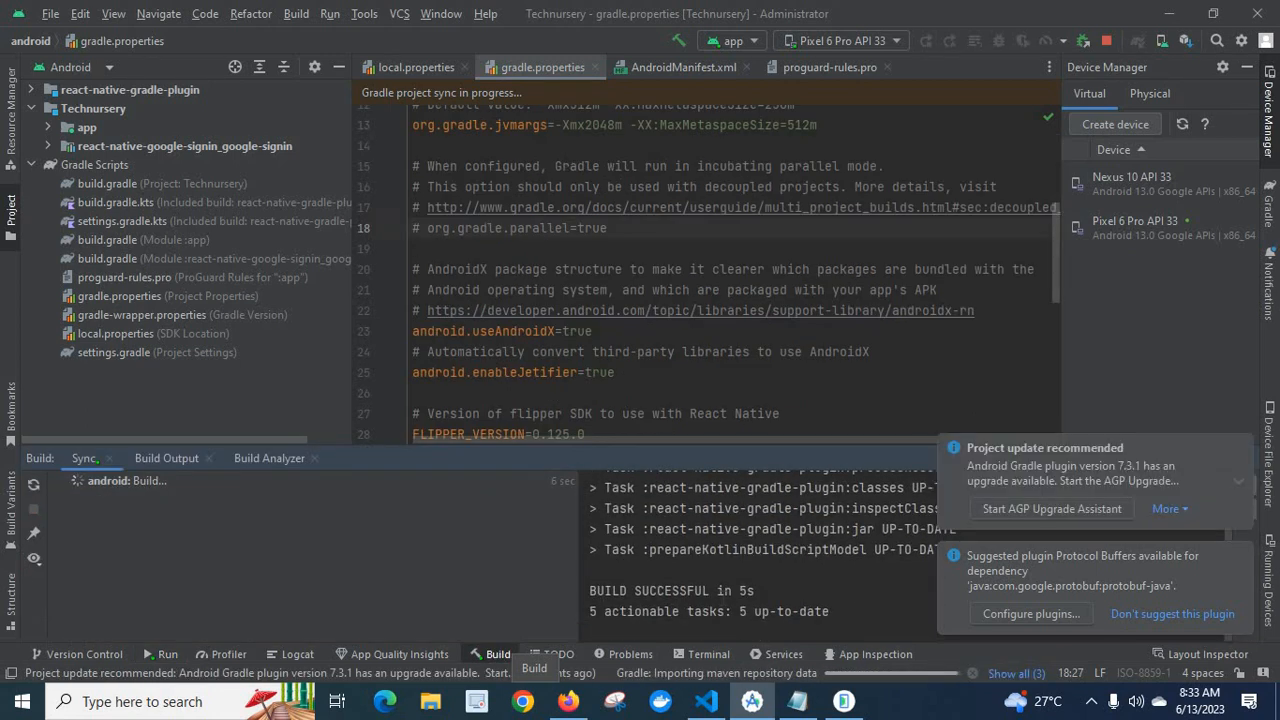
{"action": "left_click", "coordinate": [927, 40]}
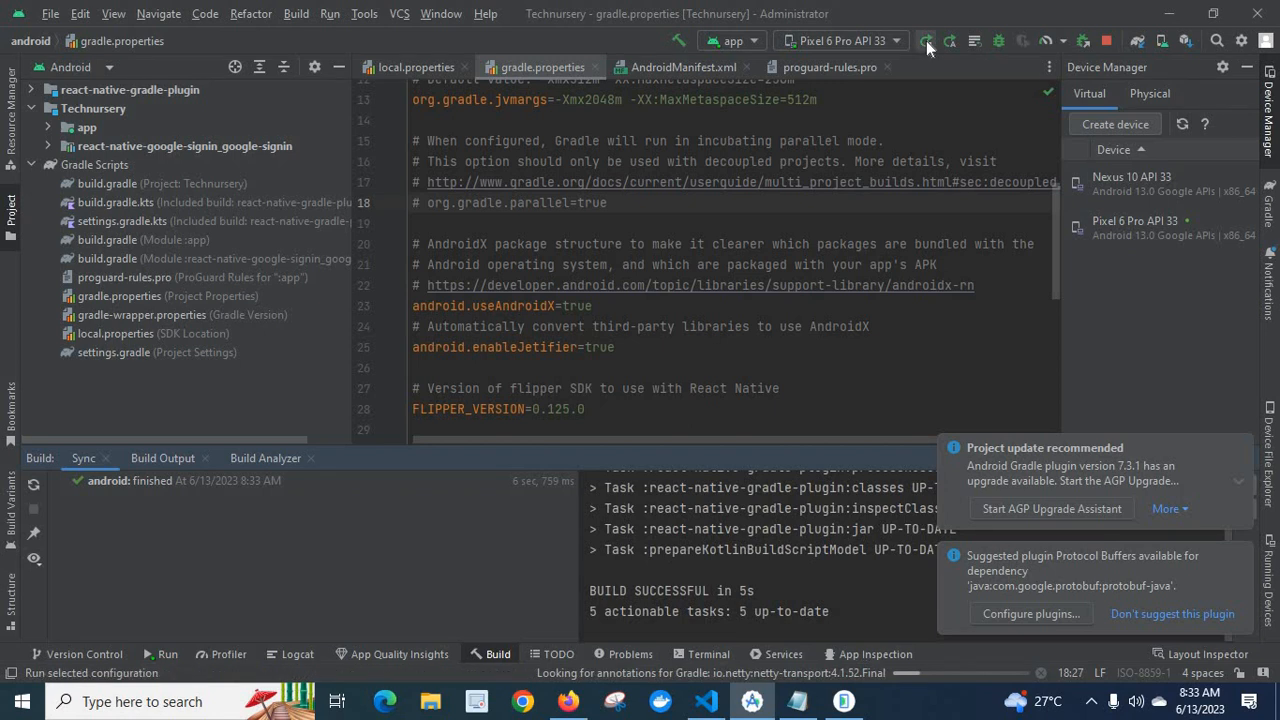
{"action": "mouse_move", "coordinate": [928, 41]}
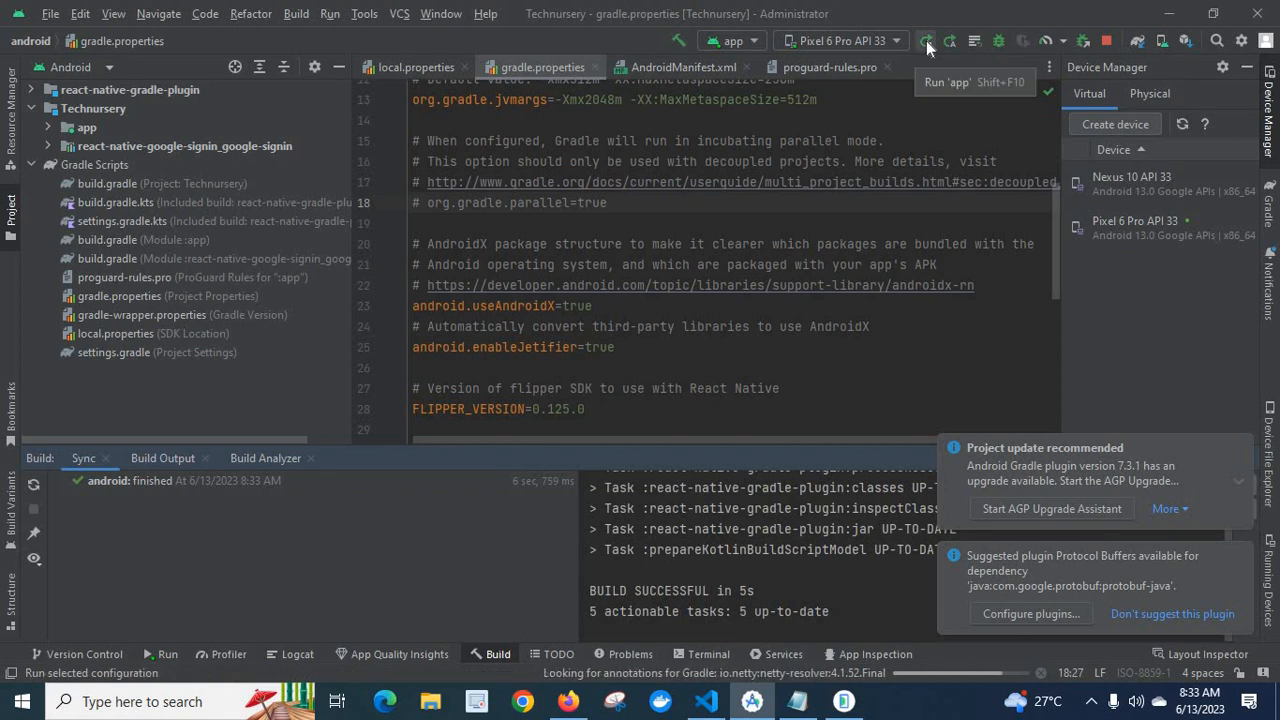
{"action": "left_click", "coordinate": [926, 41]}
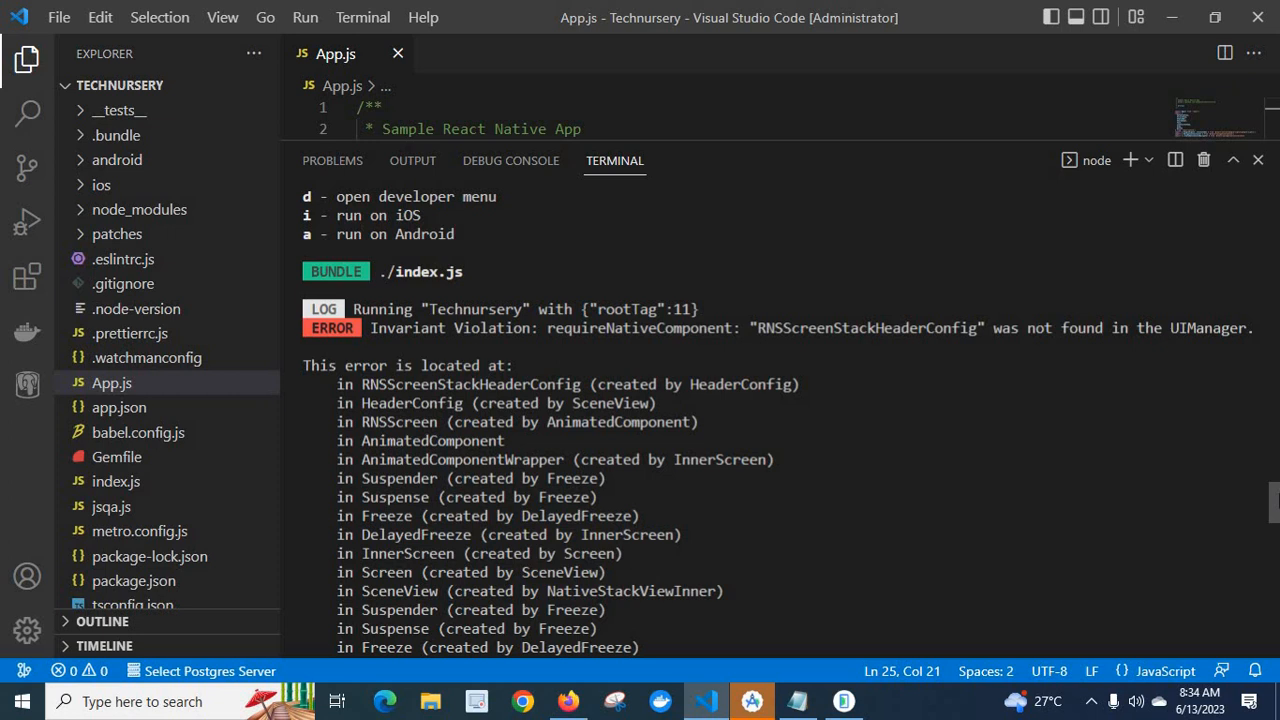
Scroll the Metro log through the RNSScreenStackHeaderConfig Invariant Violation stack trace.
{"action": "scroll", "scroll_direction": "down", "scroll_amount": 3}
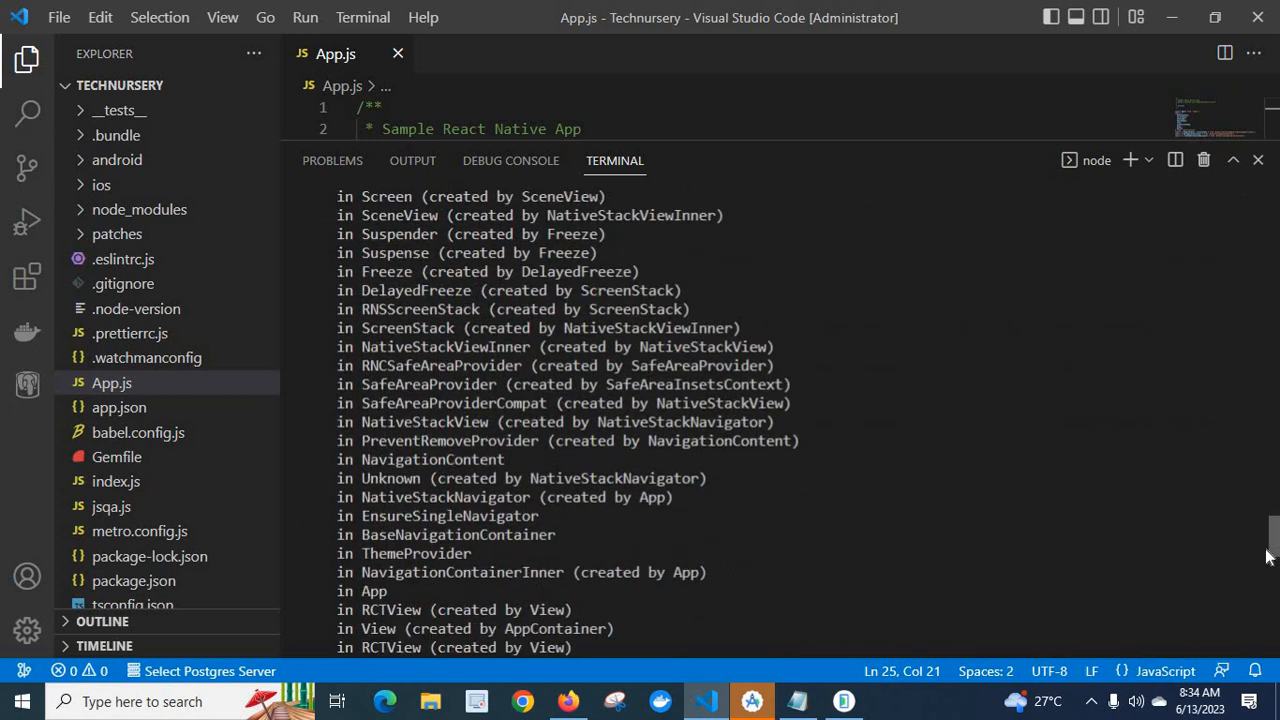
{"action": "scroll", "scroll_direction": "down", "scroll_amount": 3}
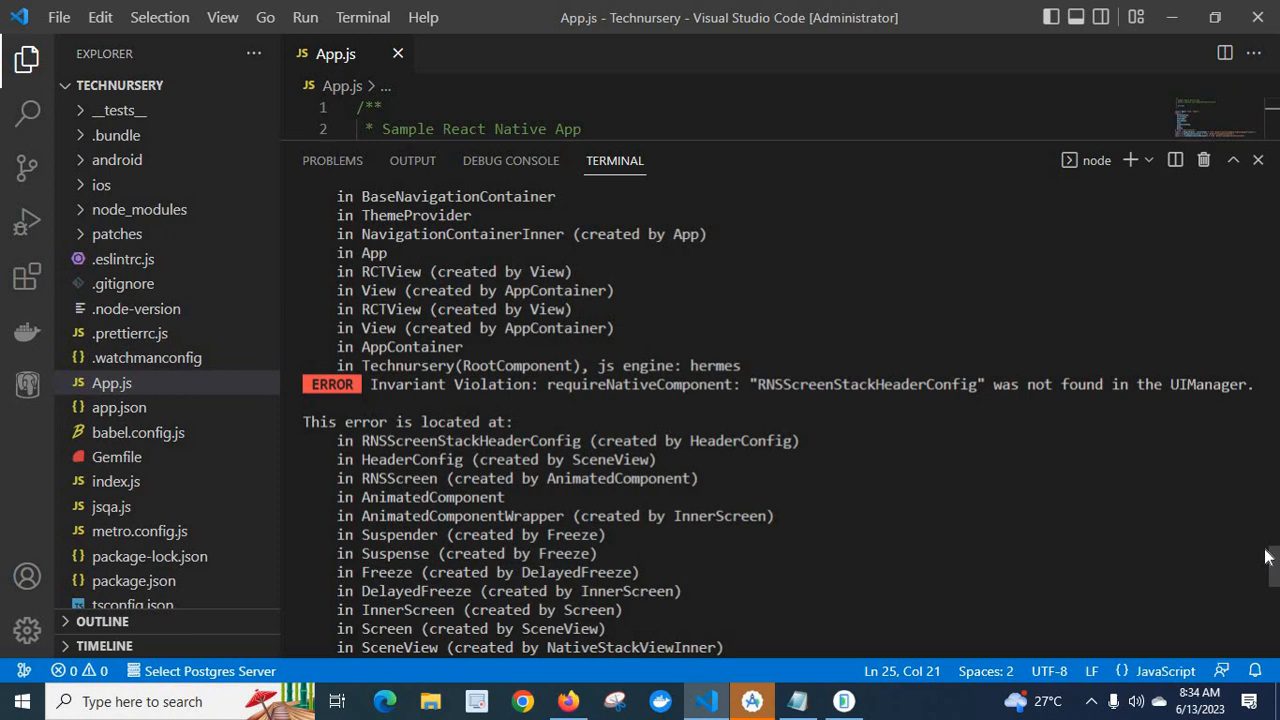
{"action": "scroll", "scroll_direction": "down", "scroll_amount": 3}
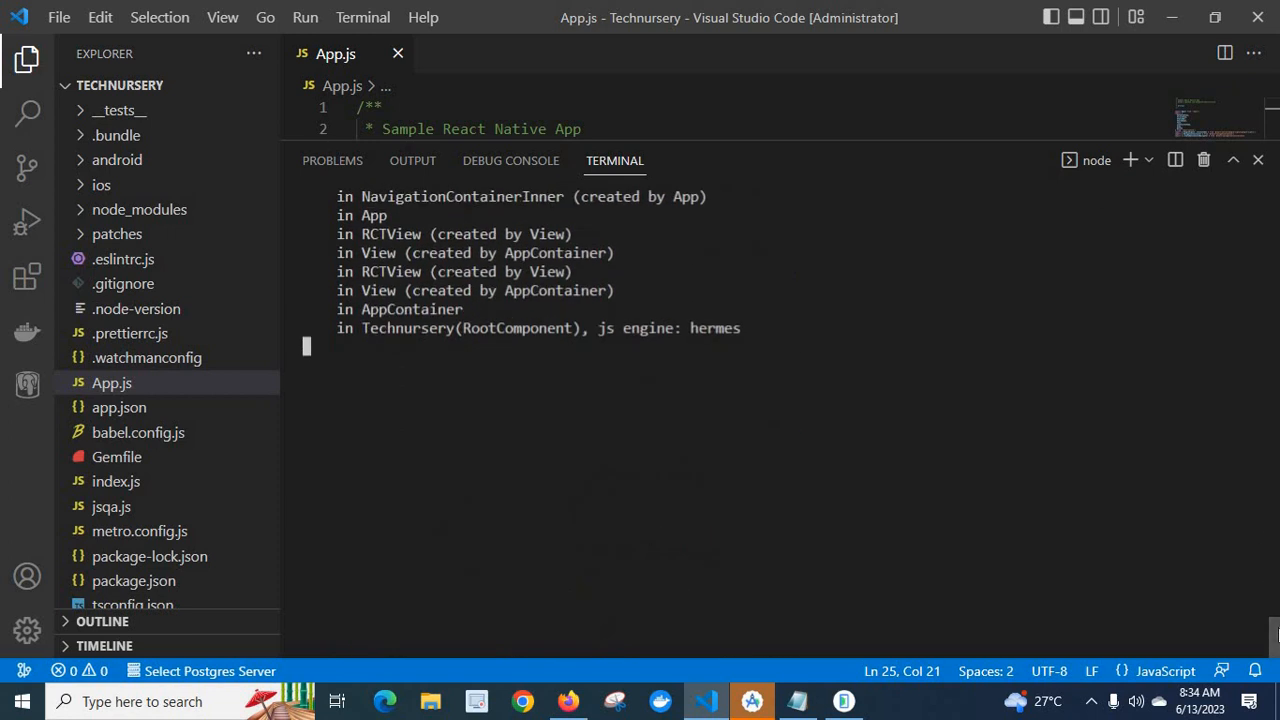
Stop Metro and clear the terminal to a fresh prompt.
{"action": "type", "text": "npm start"}
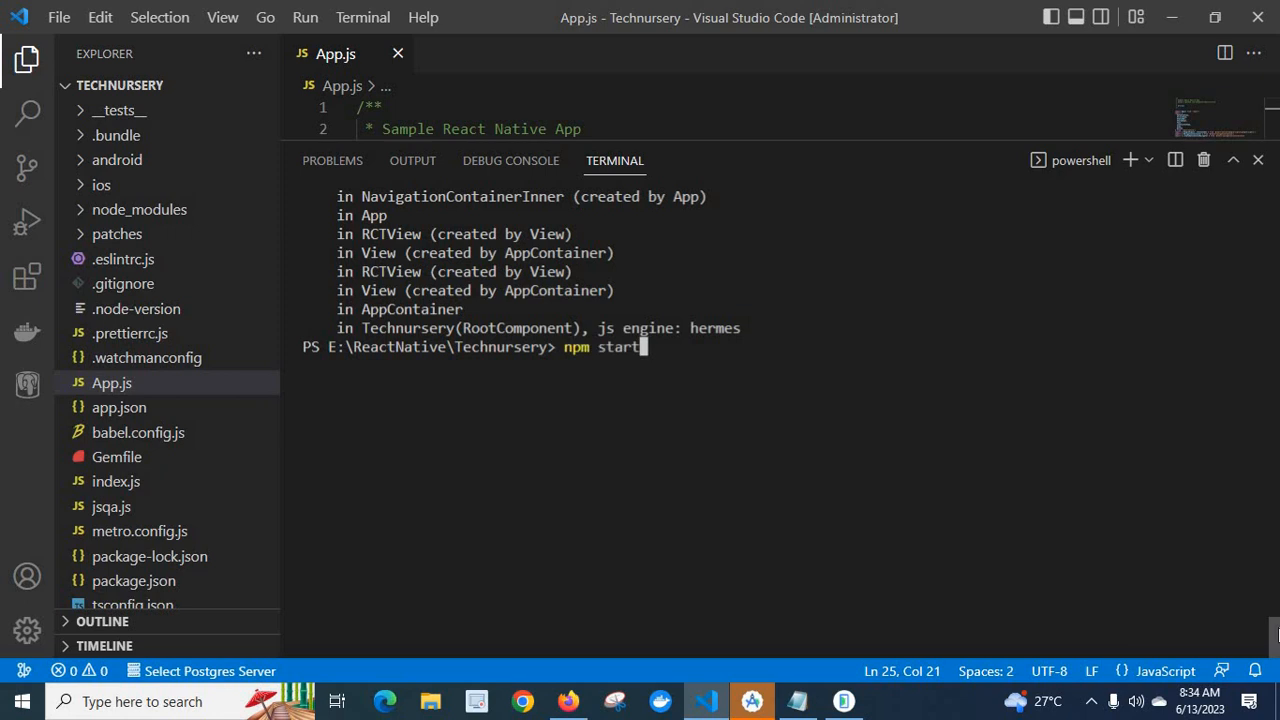
{"action": "type", "text": "clear"}
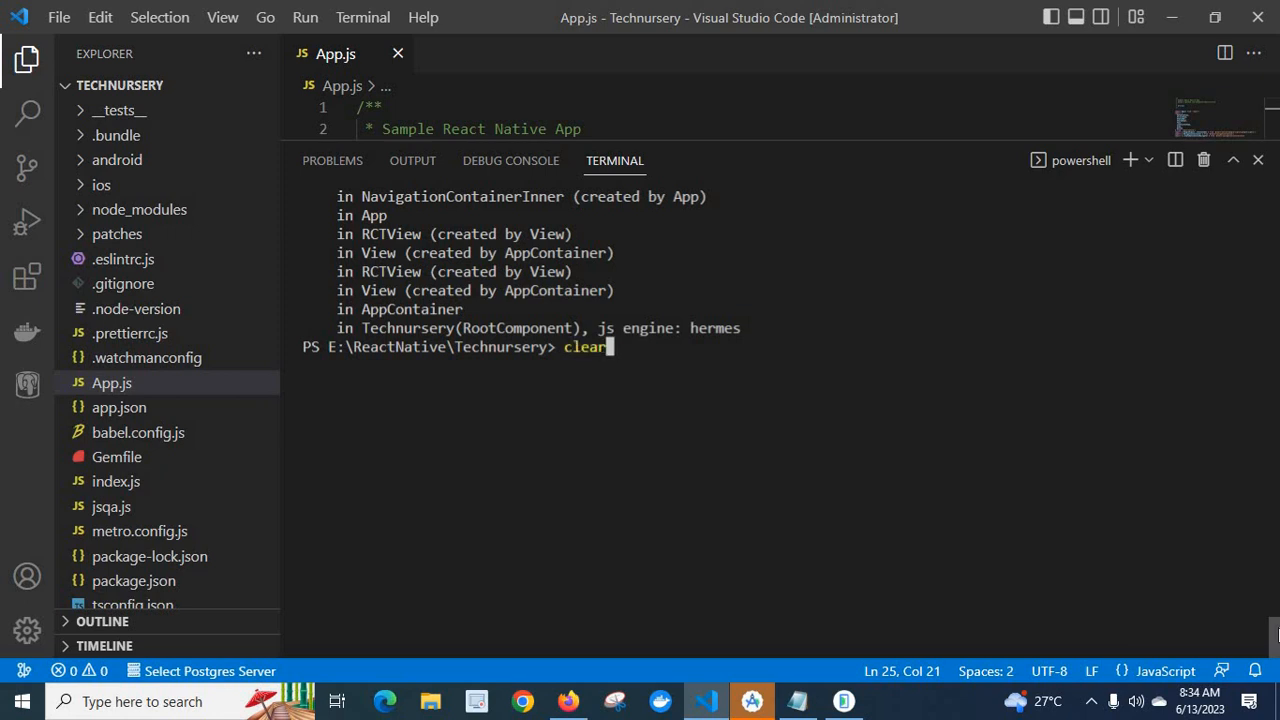
{"action": "key", "text": "Enter"}
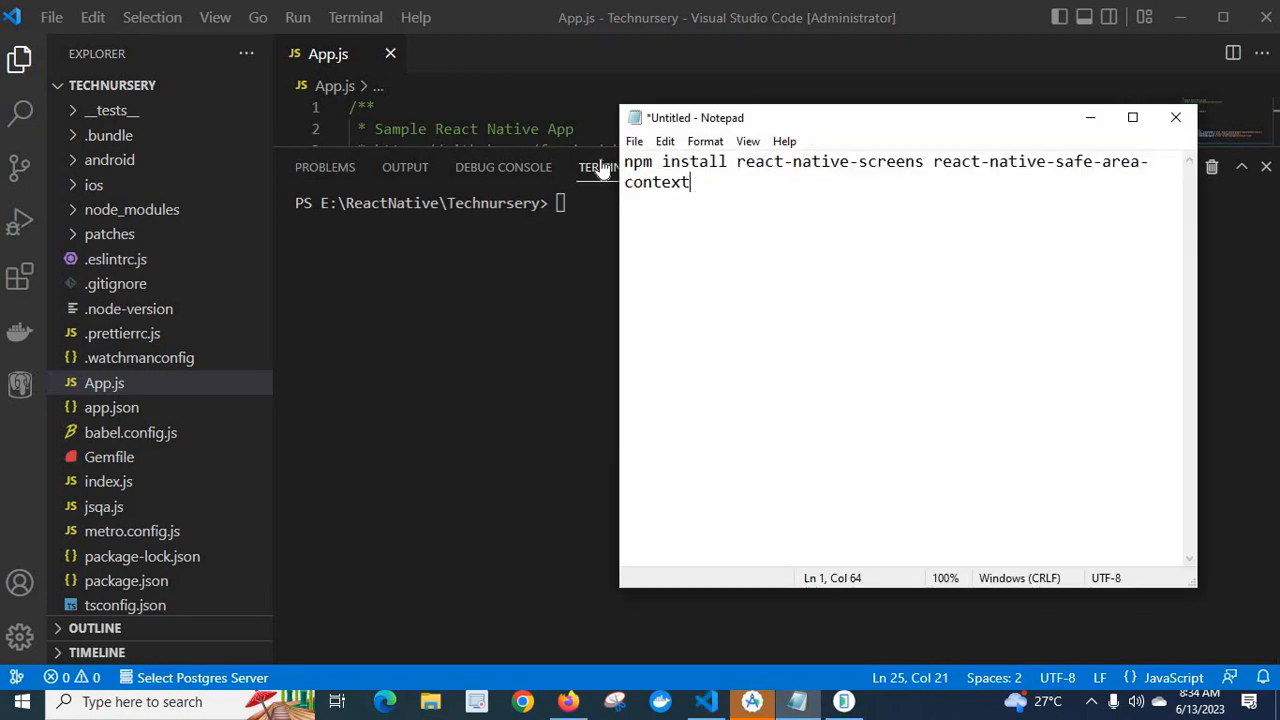
Select the react-native-screens and safe-area-context install command in Notepad to copy it.
{"action": "key", "text": "ctrl+a"}
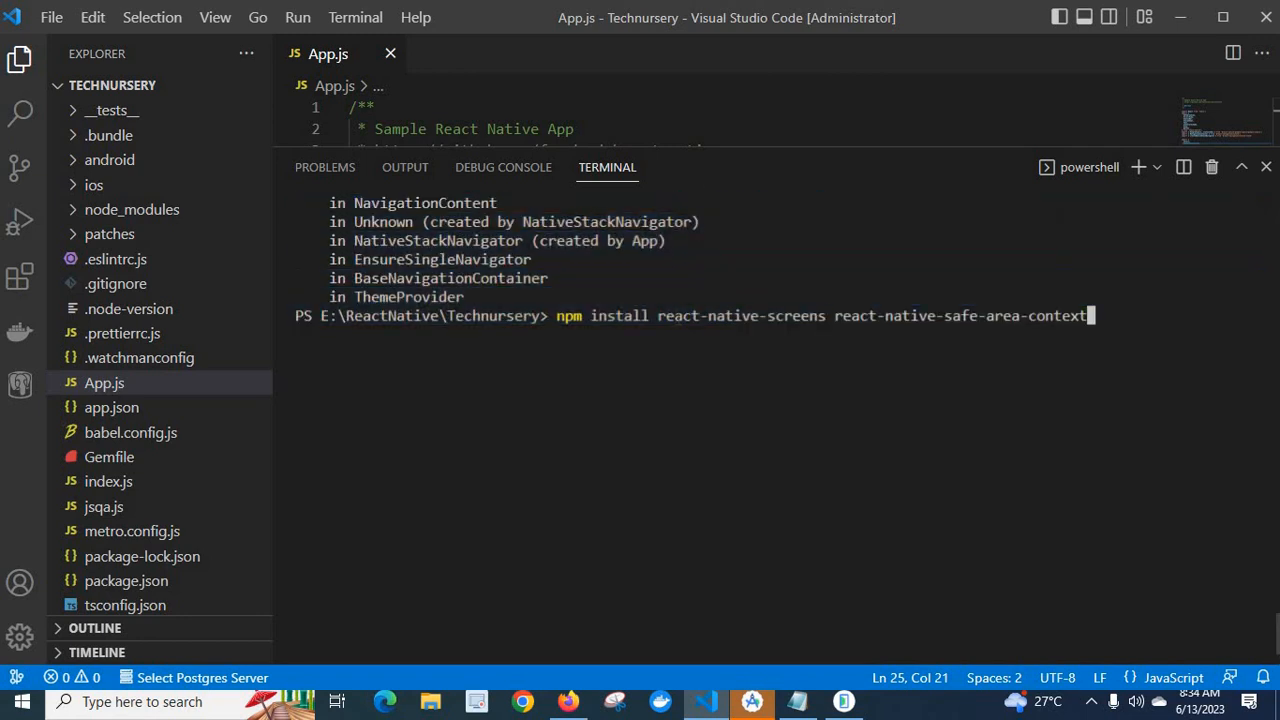
Run the pasted npm install for react-native-screens and react-native-safe-area-context.
{"action": "double_click", "coordinate": [724, 315]}
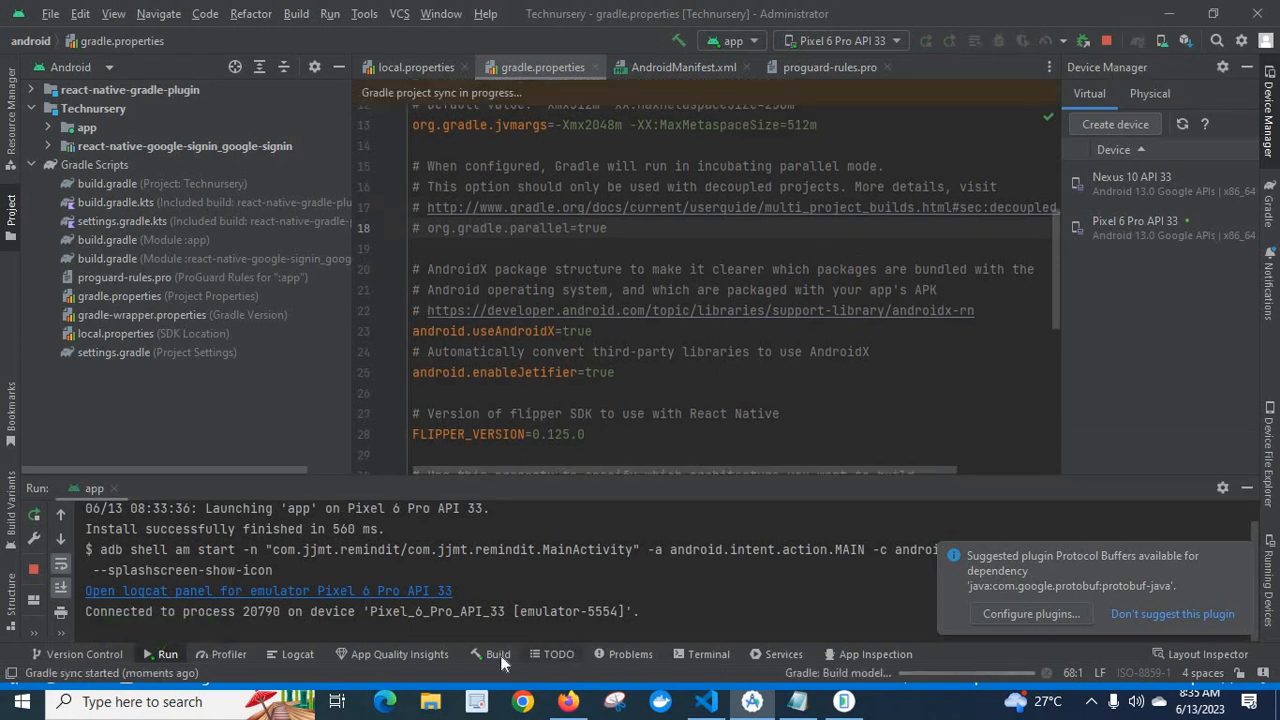
Show the Build output while Gradle syncs and the app relaunches.
{"action": "left_click", "coordinate": [497, 654]}
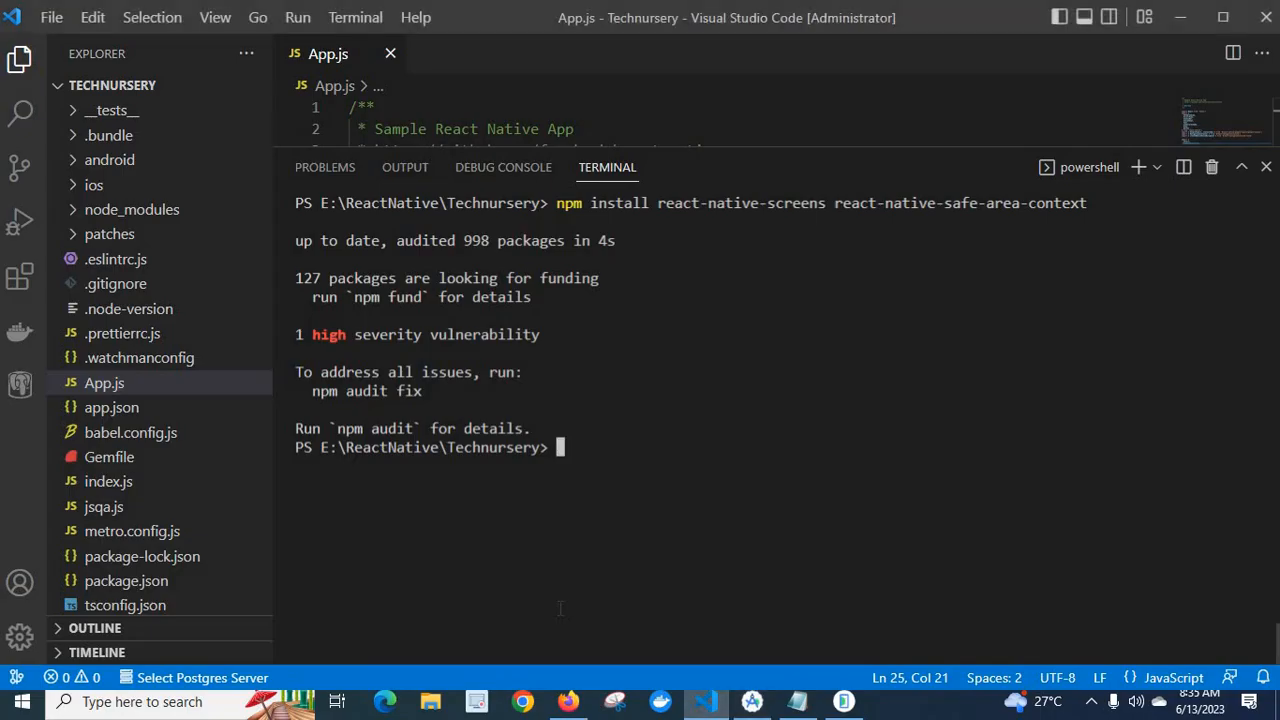
Restart Metro with npm start, relaunch the app in Android Studio, and return to VS Code.
{"action": "type", "text": "npm start"}
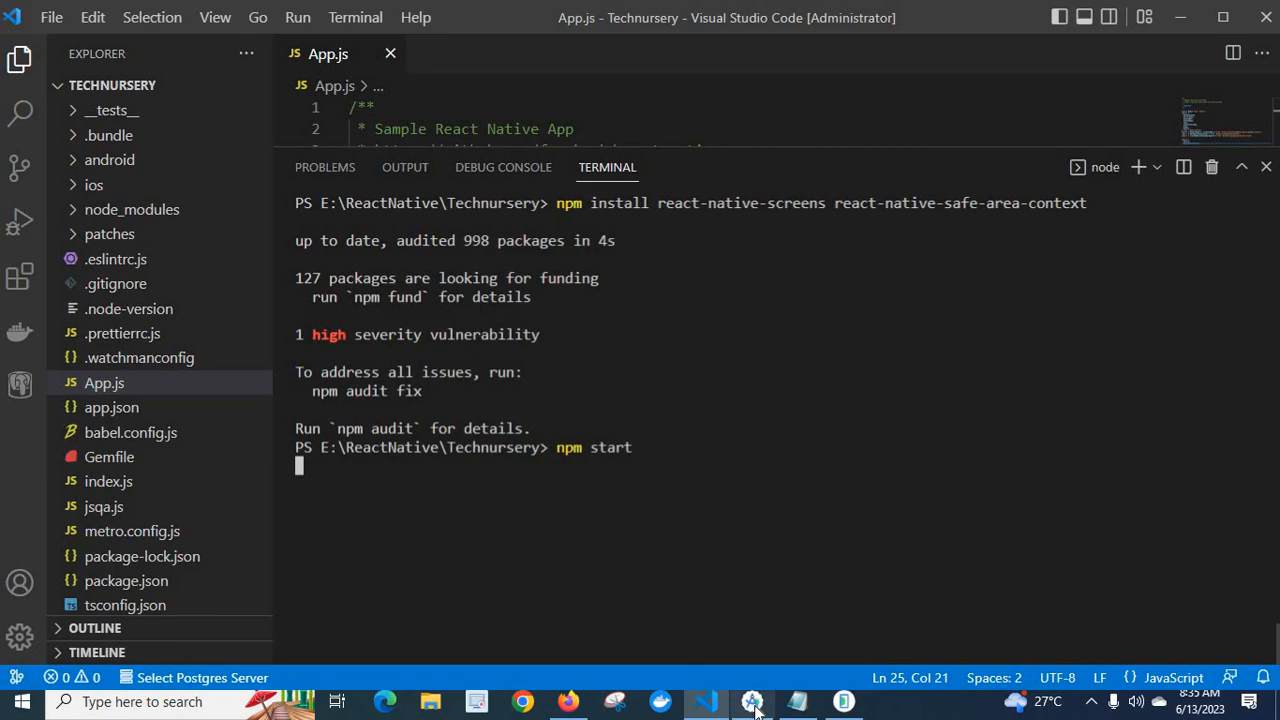
{"action": "left_click", "coordinate": [752, 701]}
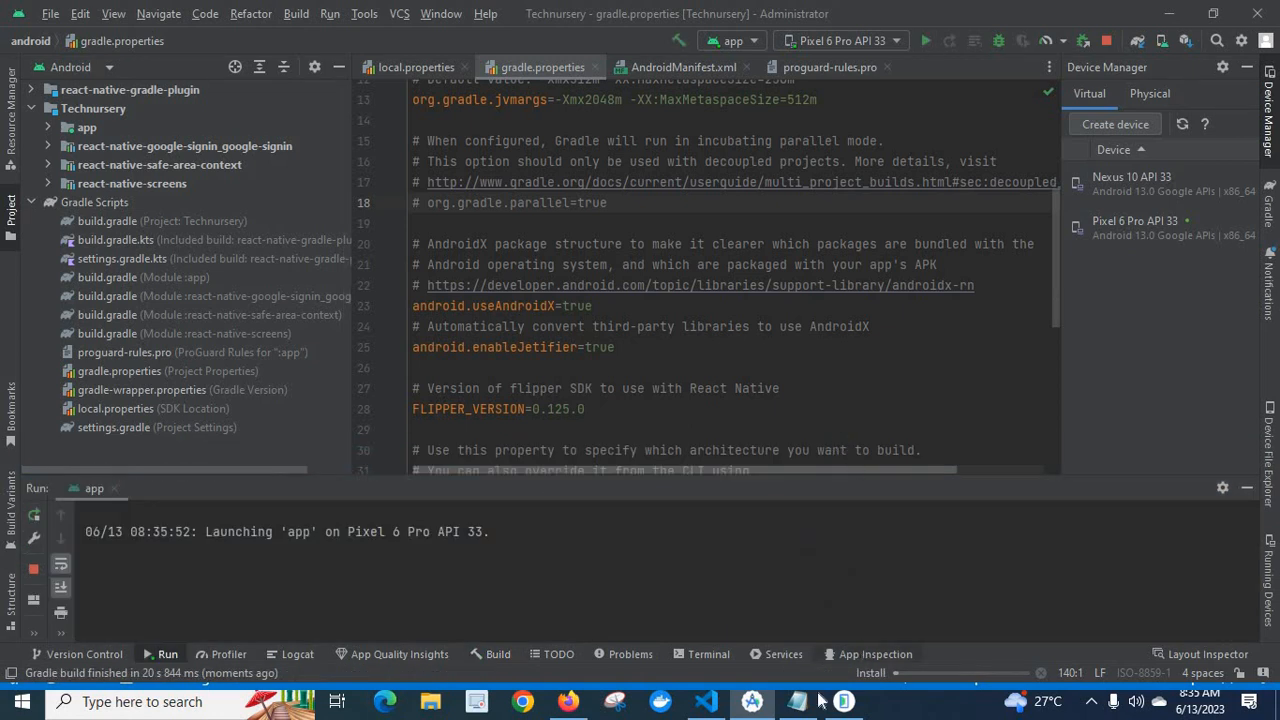
{"action": "left_click", "coordinate": [843, 701]}
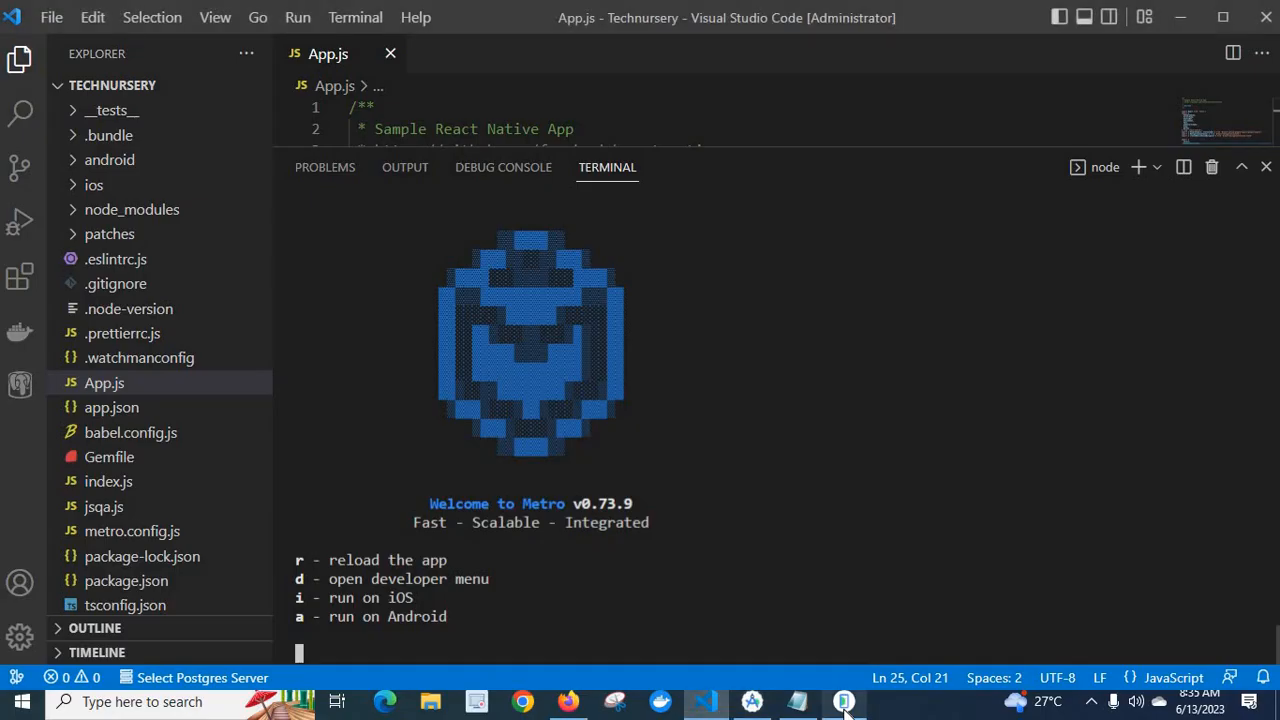
View the emulator's error-free Home screen, then select the react-native-screens name in Notepad.
{"action": "left_click", "coordinate": [843, 701]}
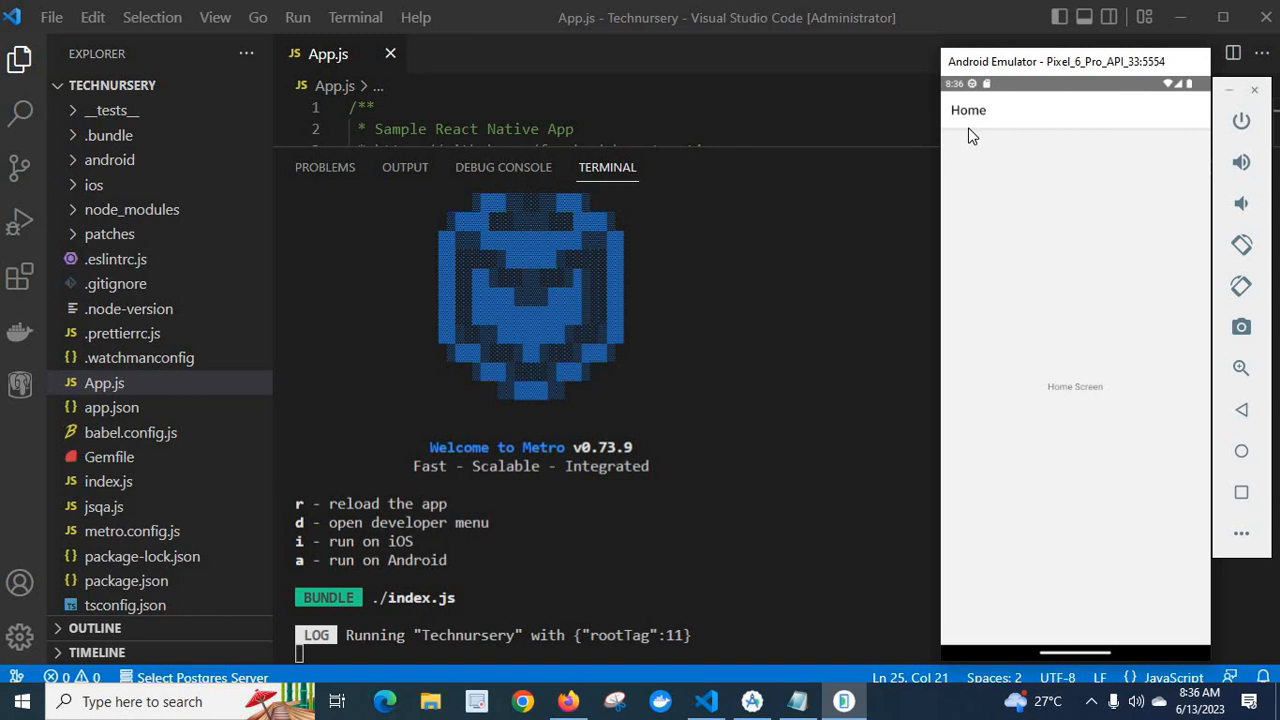
{"action": "mouse_move", "coordinate": [1114, 507]}
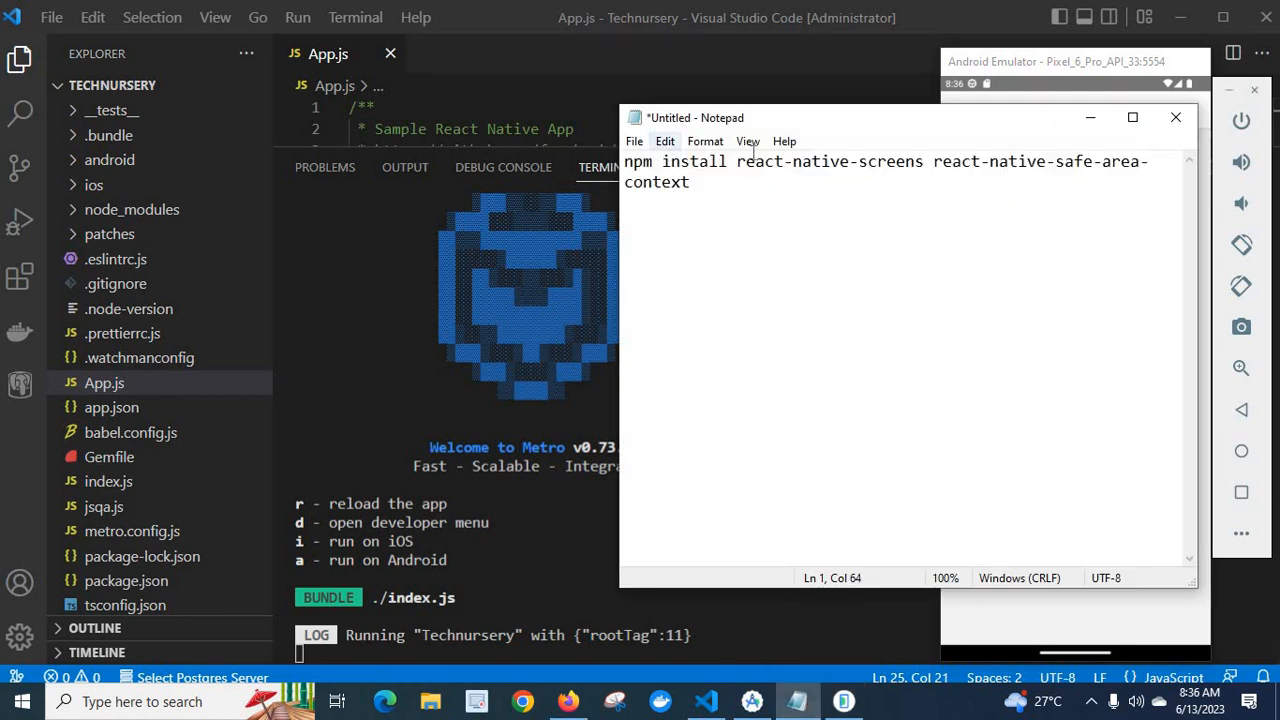
{"action": "double_click", "coordinate": [770, 161]}
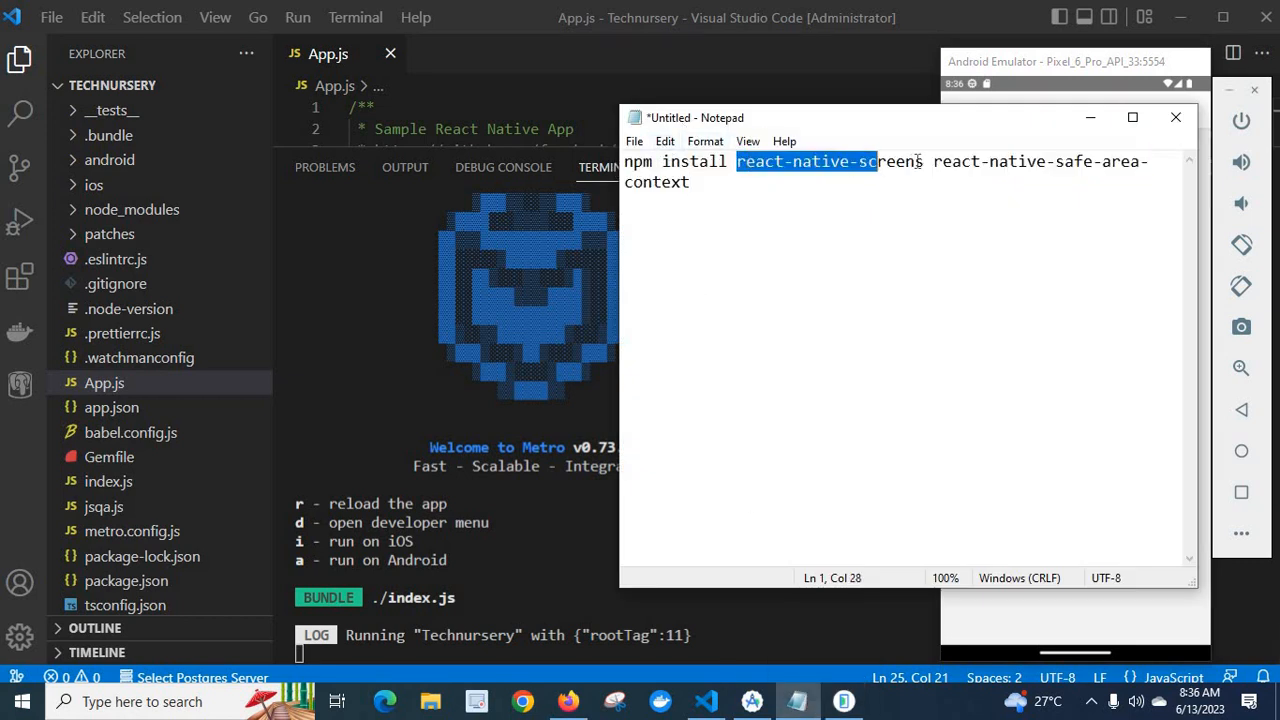